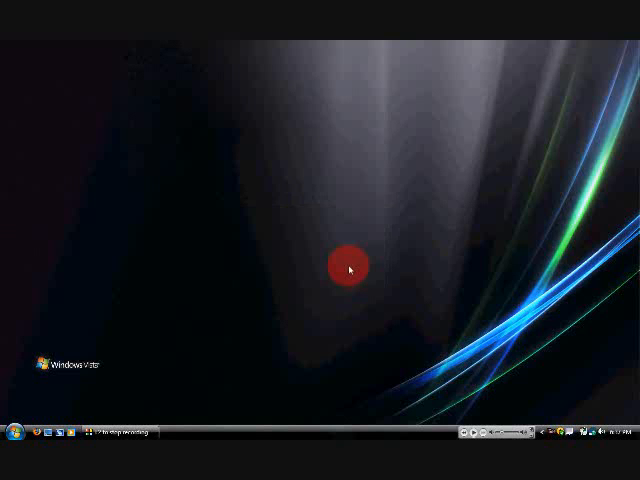
Step: Launch Firefox and enter 'docs' as the Google search query
click(12, 434)
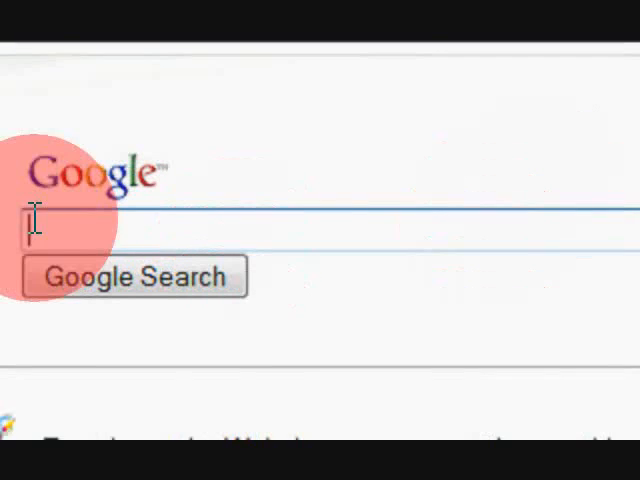
text(docs)
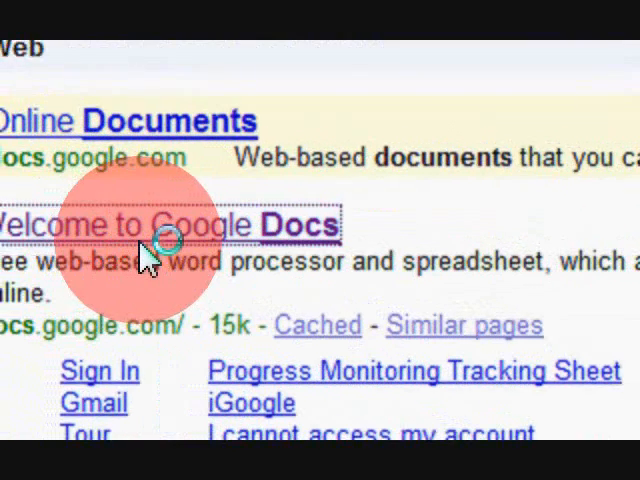
Step: Follow the 'Welcome to Google Docs' result to reach the sign-in page
click(168, 224)
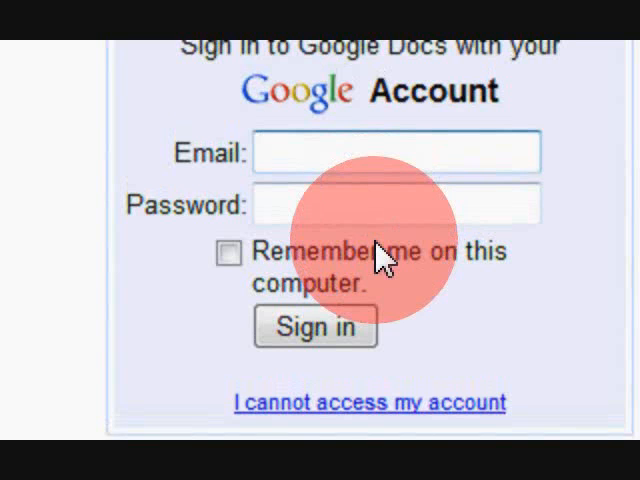
Step: Sign in with the 'captin' email suggestion and the account password
scroll(down, 3)
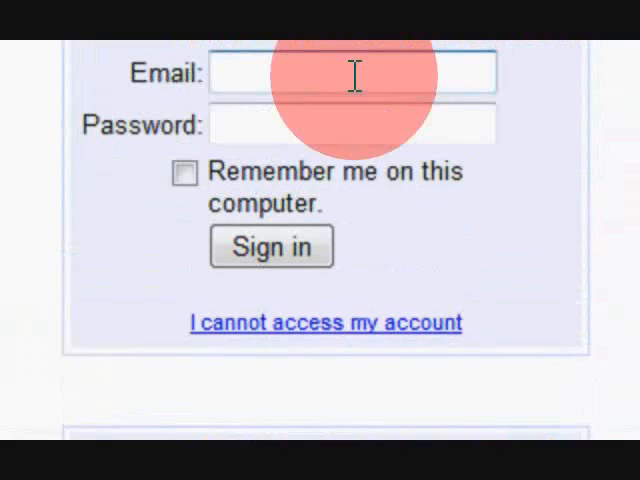
scroll(down, 3)
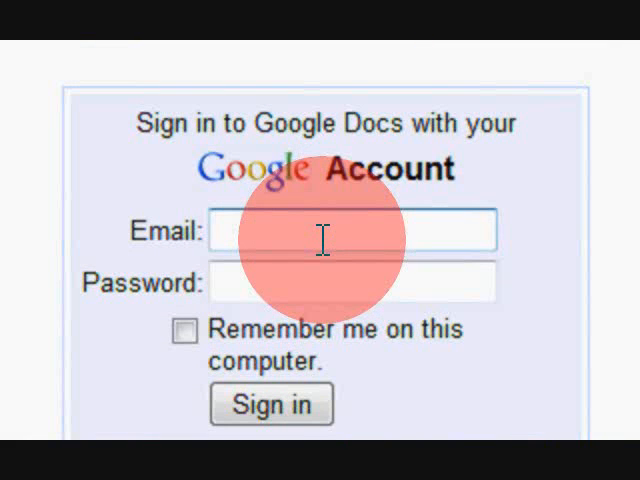
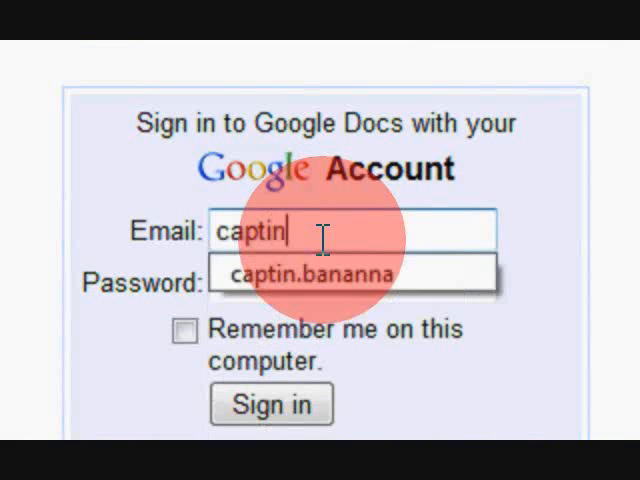
click(310, 272)
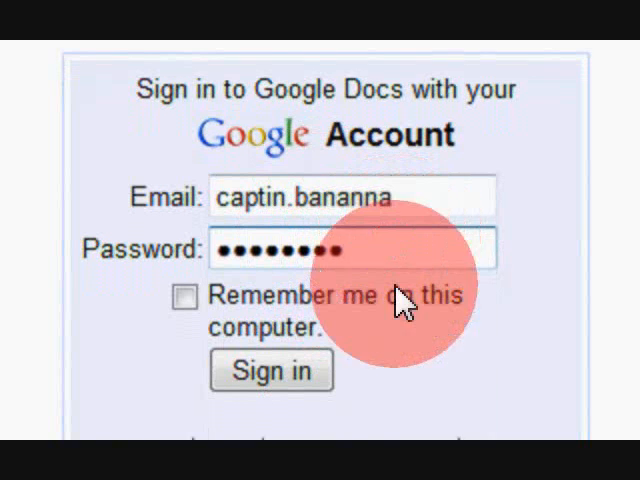
click(270, 372)
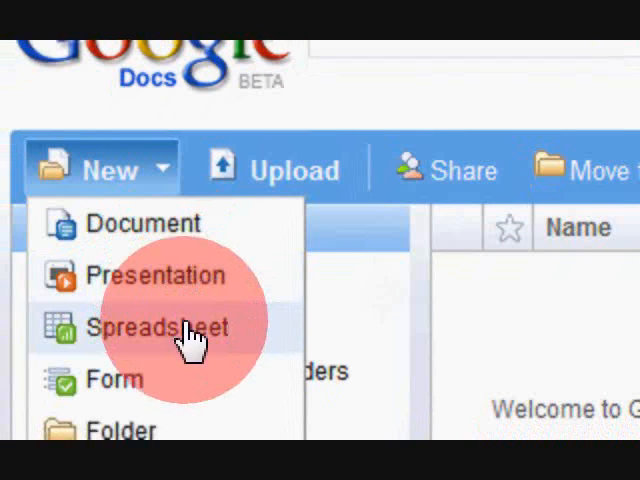
Step: Create a new blank Document from the New dropdown
click(270, 144)
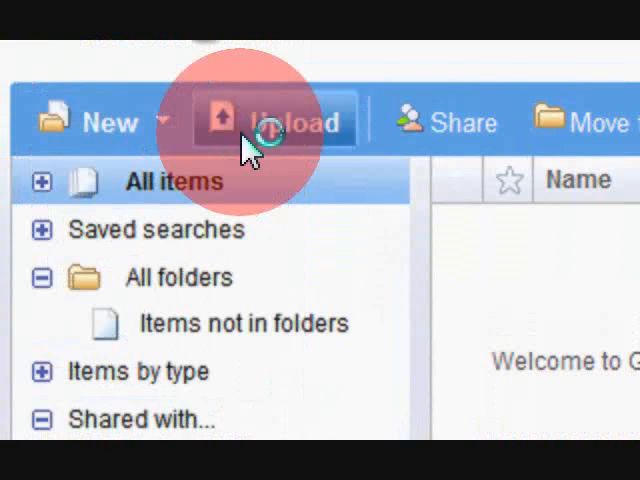
click(284, 120)
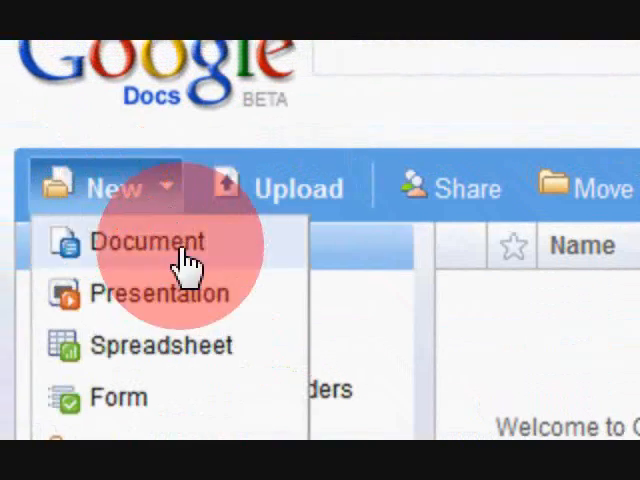
click(146, 240)
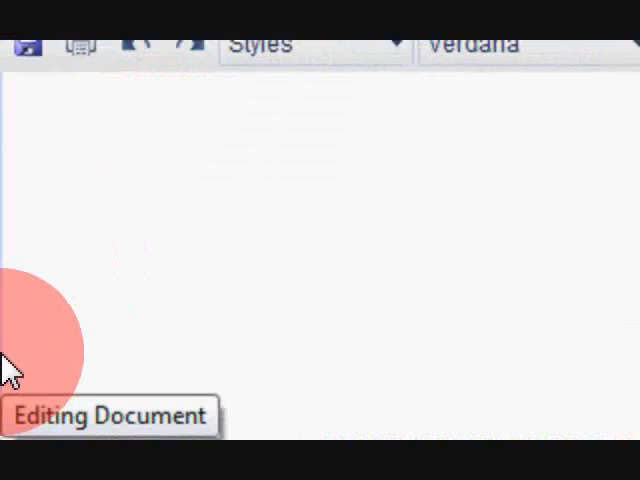
Step: Write 'hey' in the new document before returning to the Docs list
text(hey)
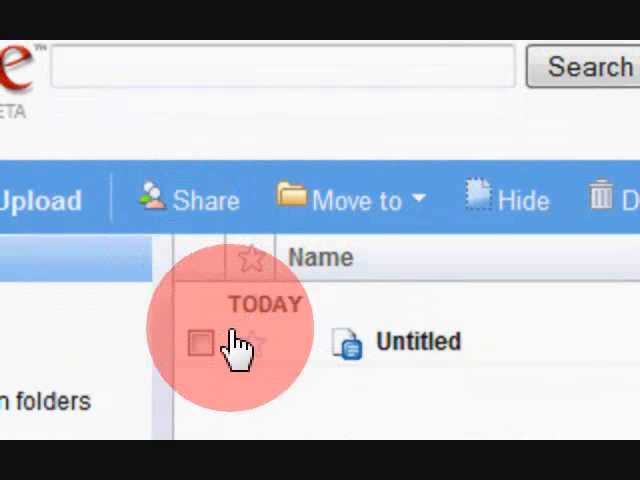
click(200, 344)
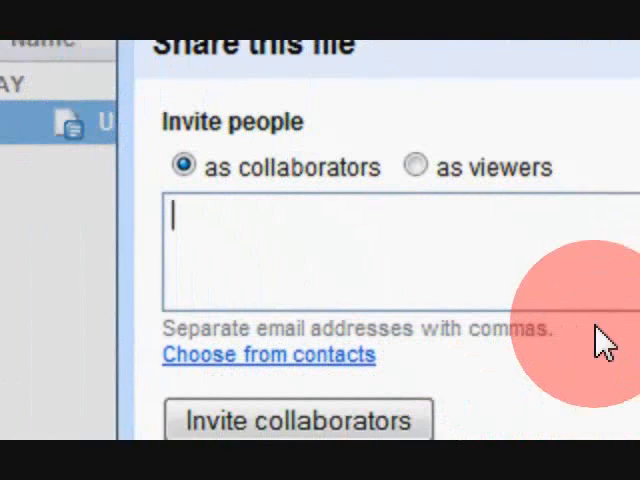
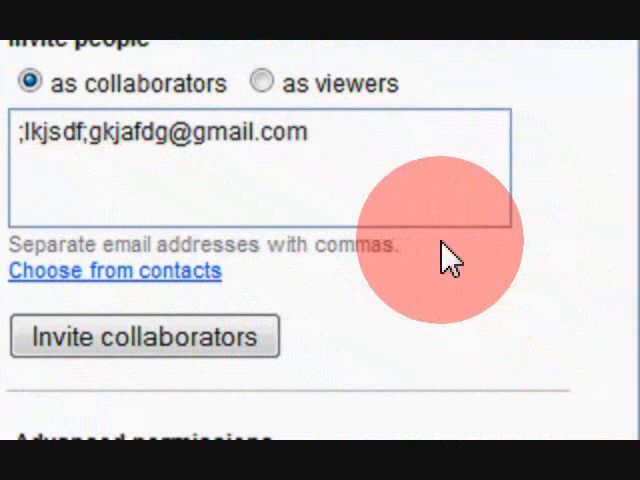
scroll(down, 3)
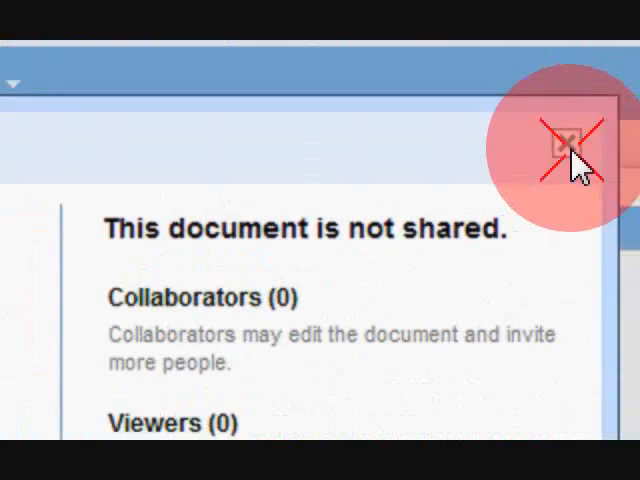
Step: Trash the Untitled document, then restore it via Undo in the notification
click(564, 136)
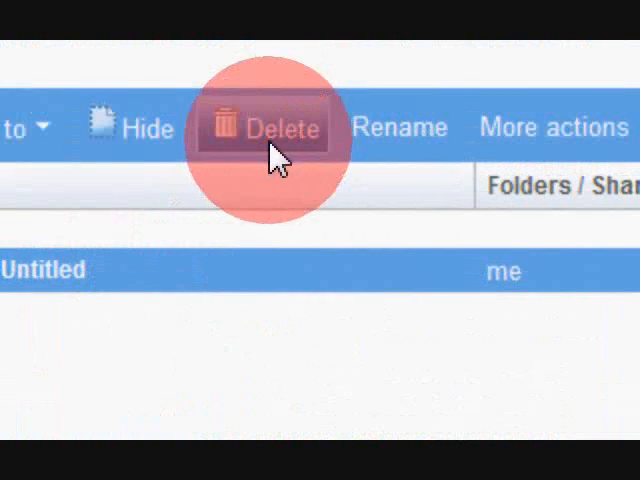
click(264, 128)
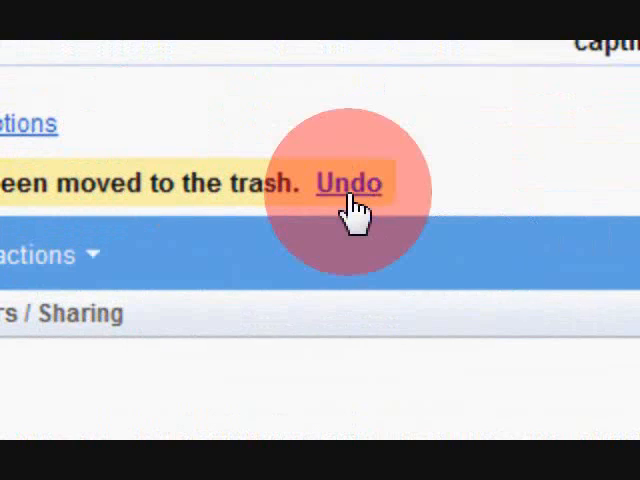
click(348, 184)
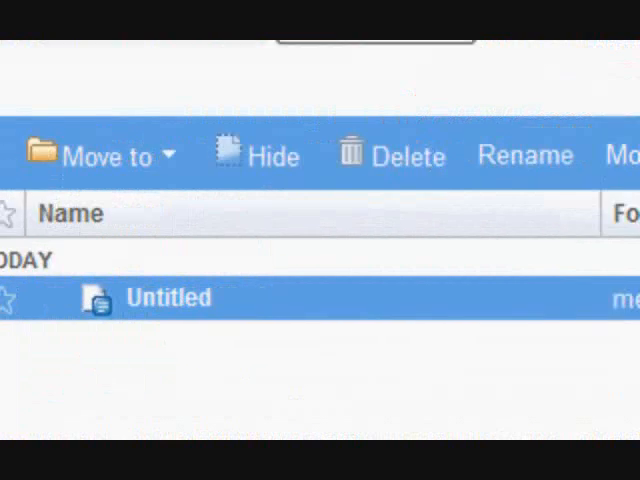
click(508, 170)
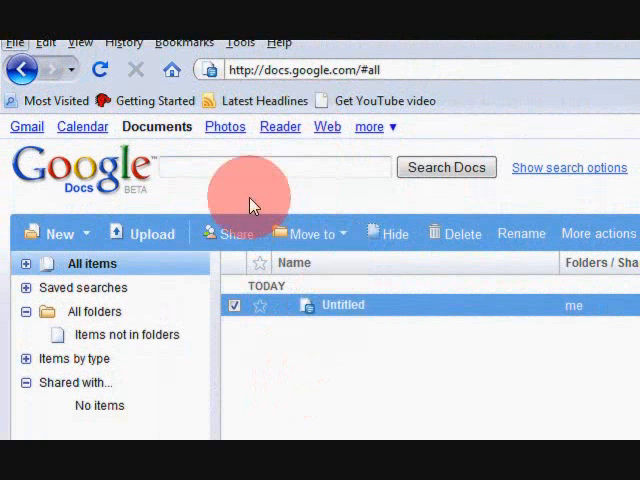
mouse_move(238, 204)
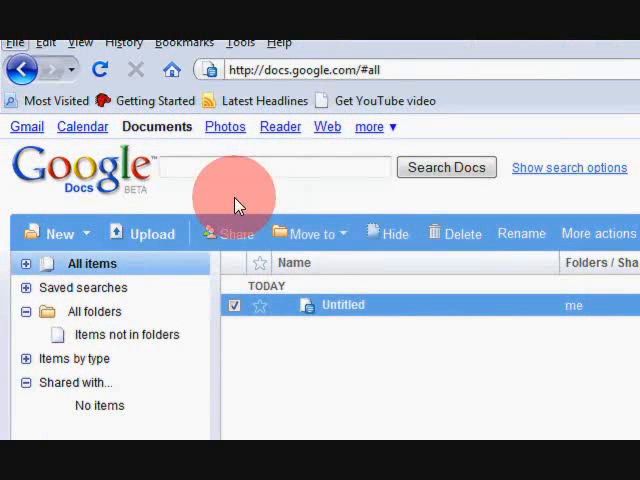